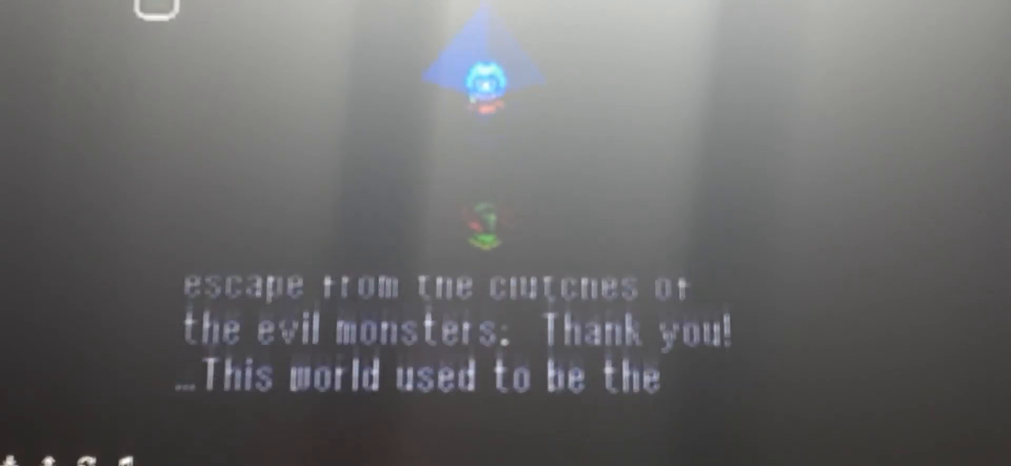
{"action": "key", "text": "enter"}
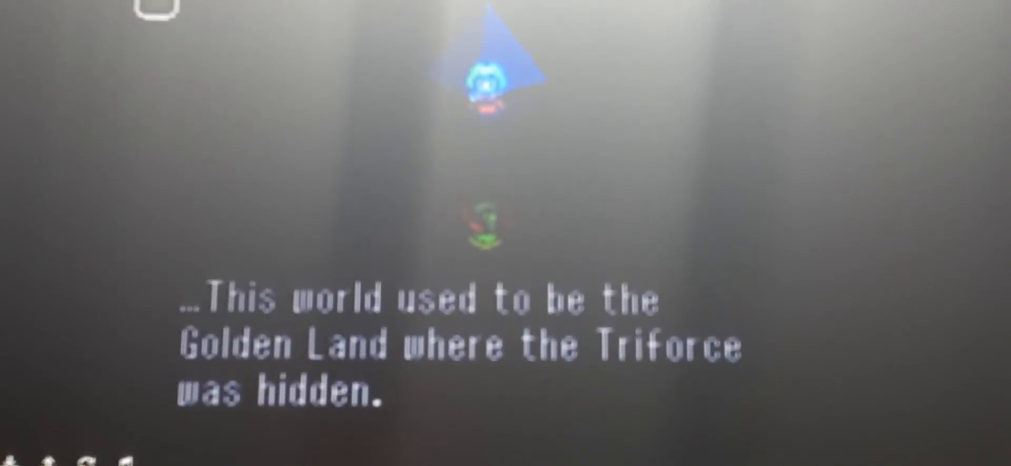